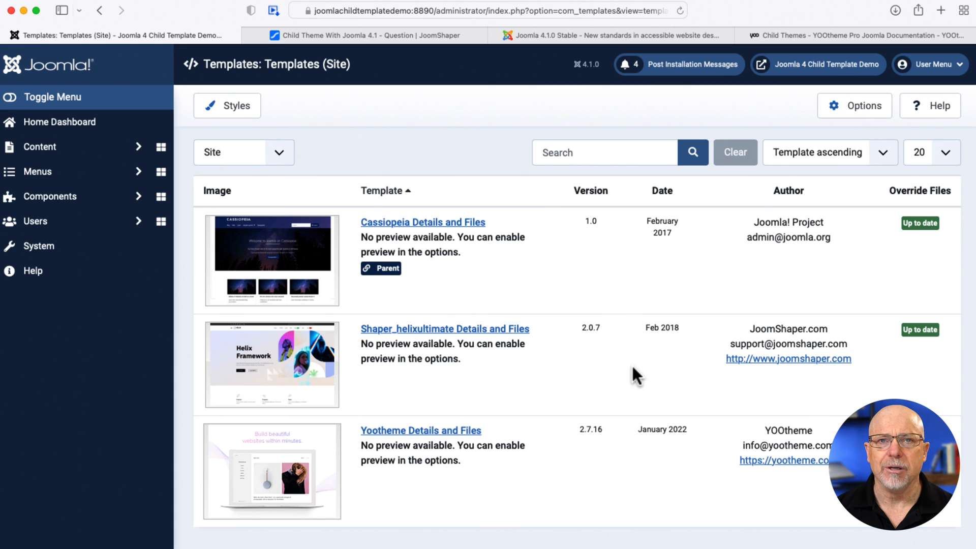
mouse_move(328, 196)
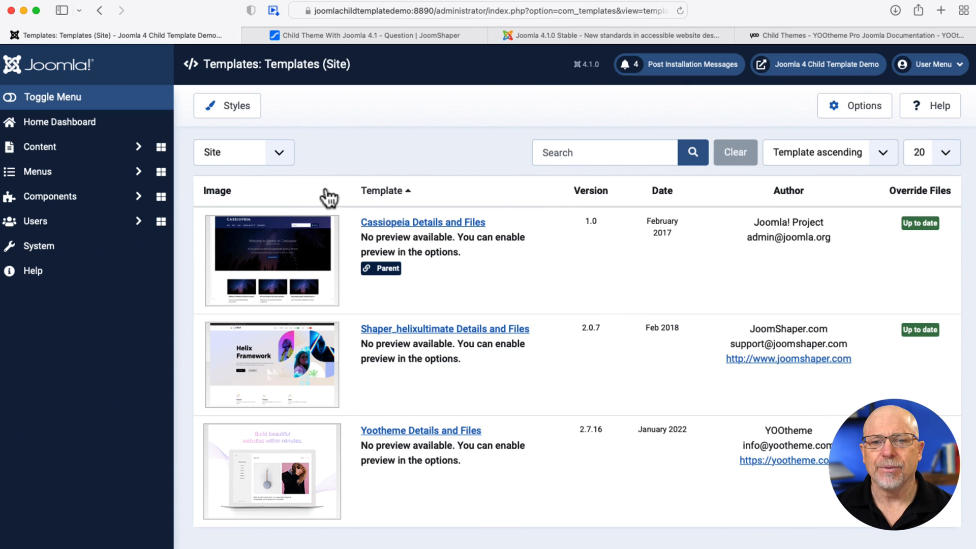
mouse_move(363, 297)
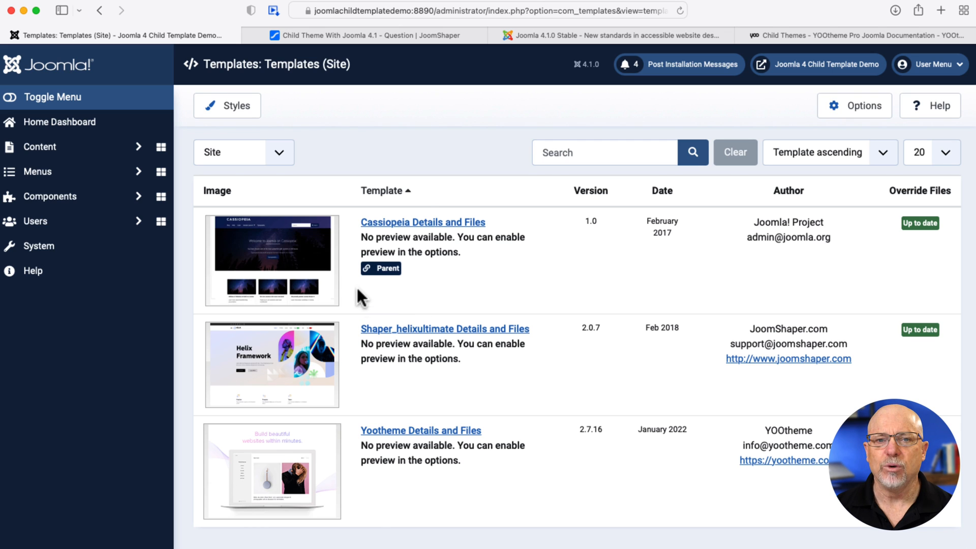
mouse_move(389, 286)
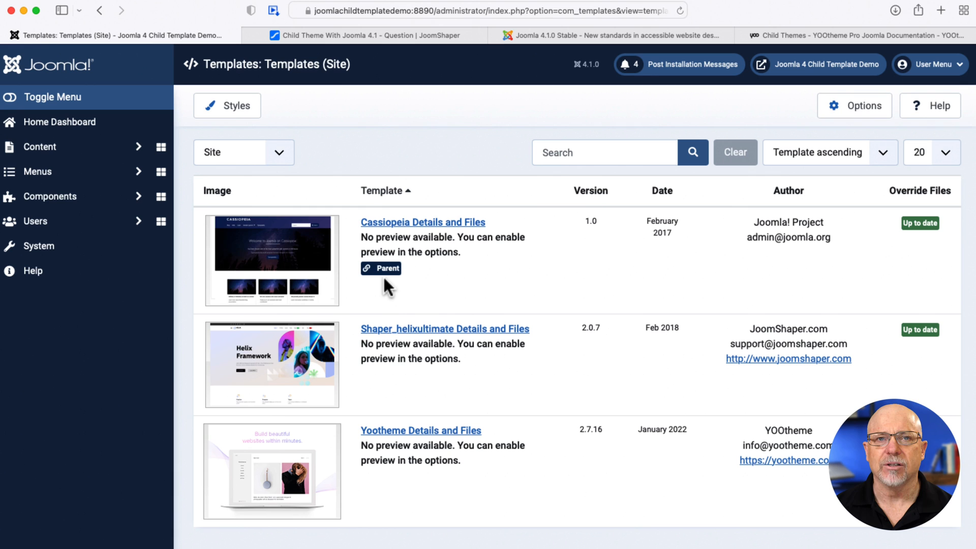
mouse_move(423, 222)
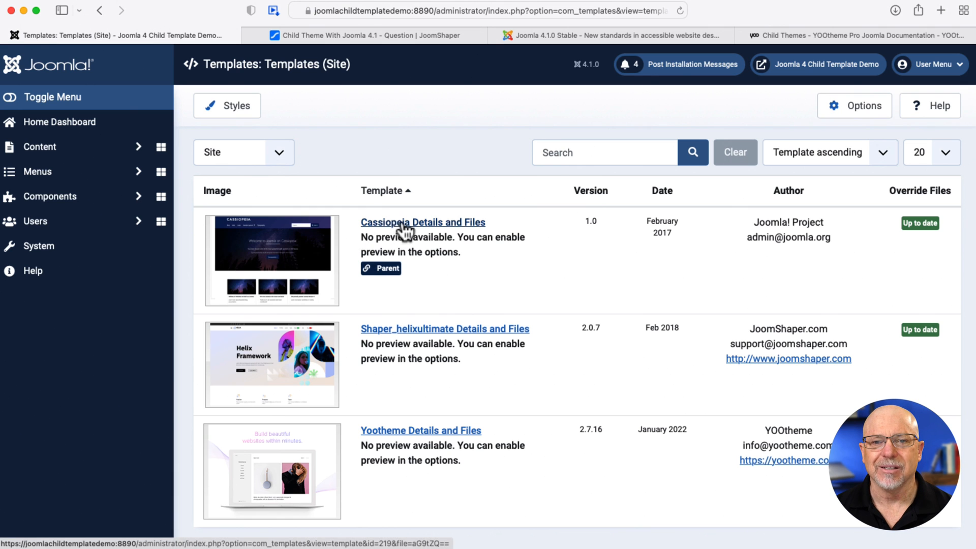
Step: Go to Cassiopeia's Details and Files to reach its Customise editor
left_click(422, 222)
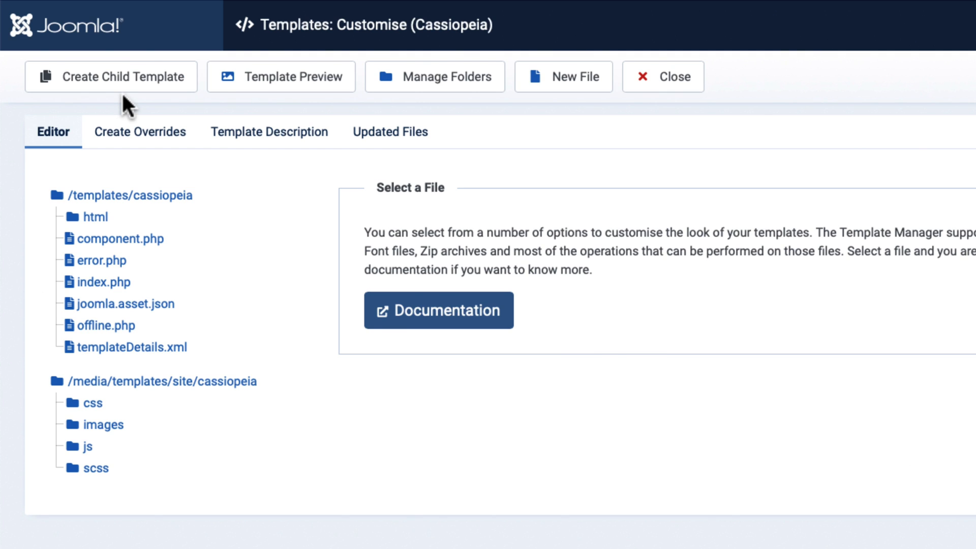
mouse_move(222, 222)
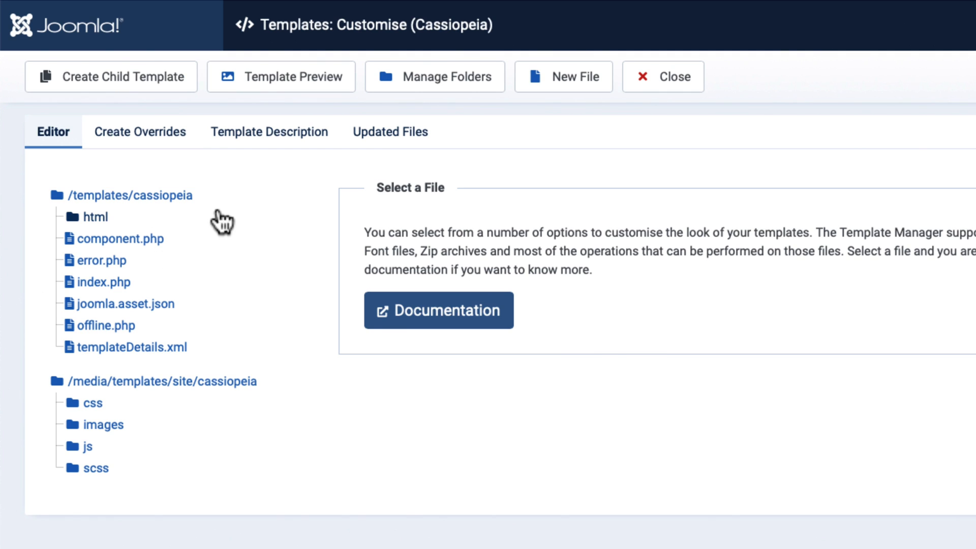
mouse_move(226, 214)
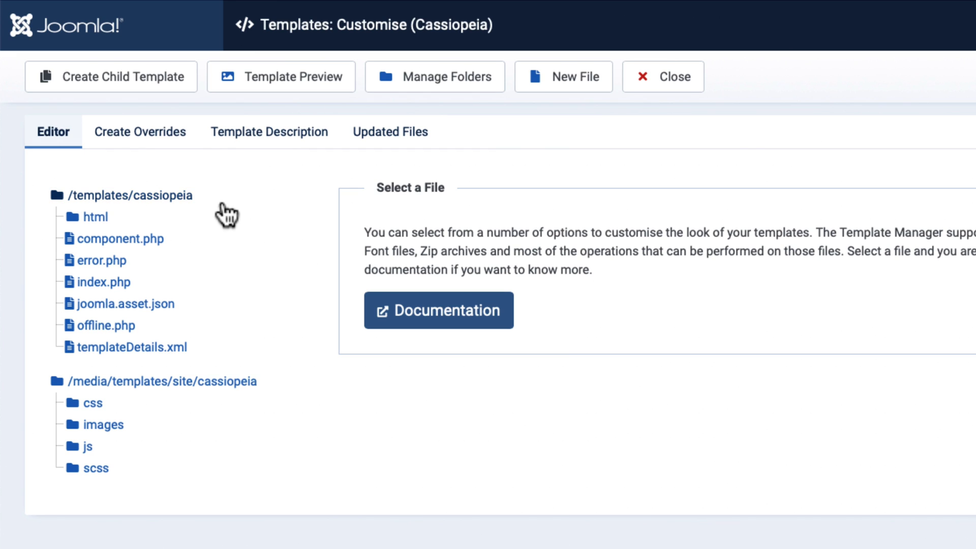
mouse_move(180, 259)
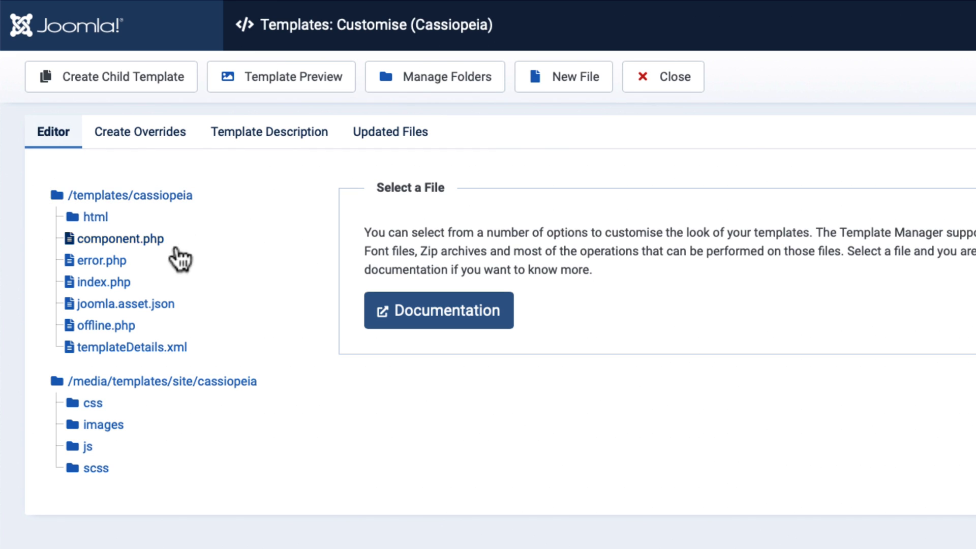
mouse_move(103, 347)
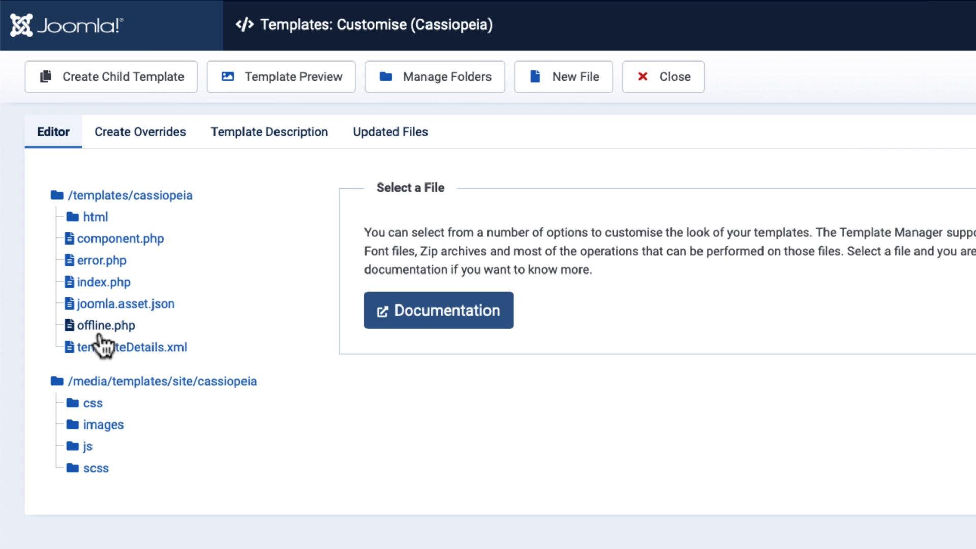
mouse_move(108, 396)
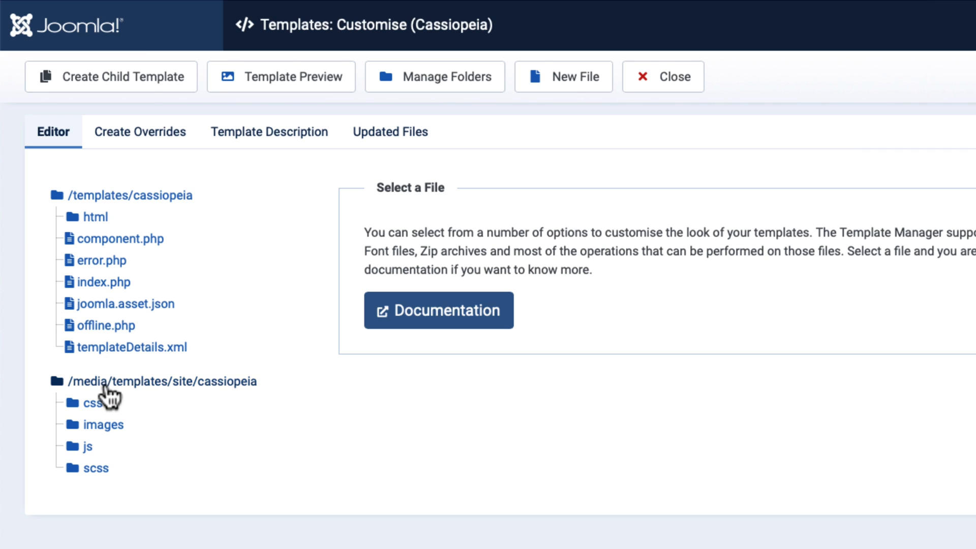
mouse_move(164, 364)
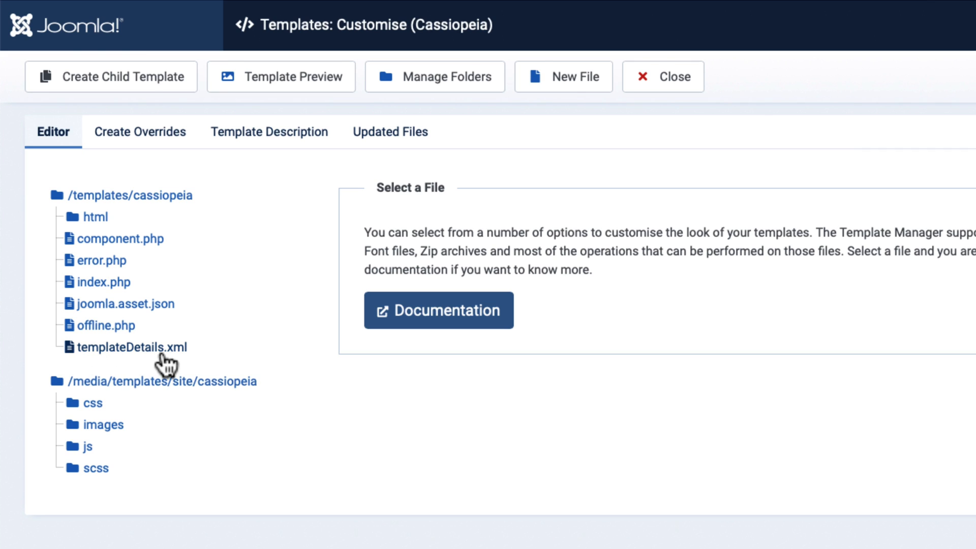
mouse_move(102, 403)
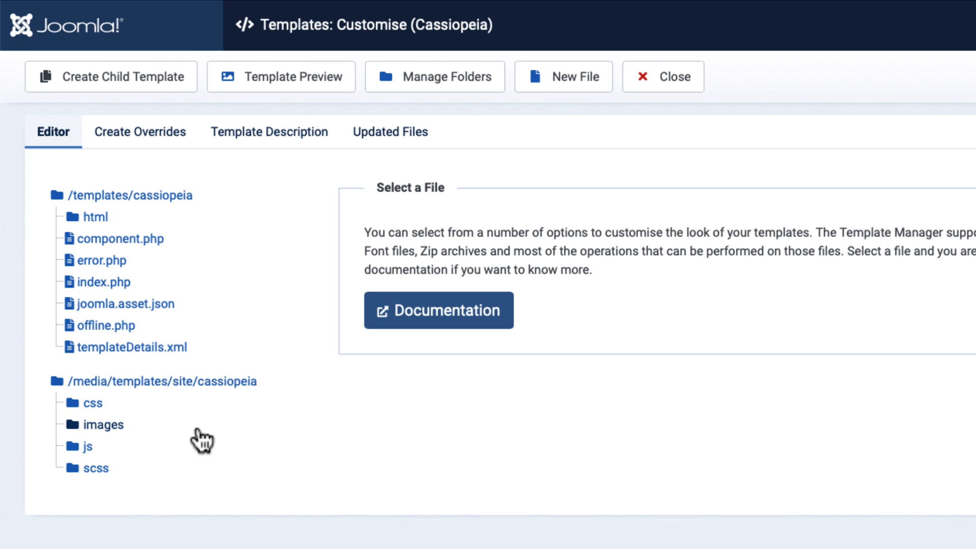
mouse_move(185, 470)
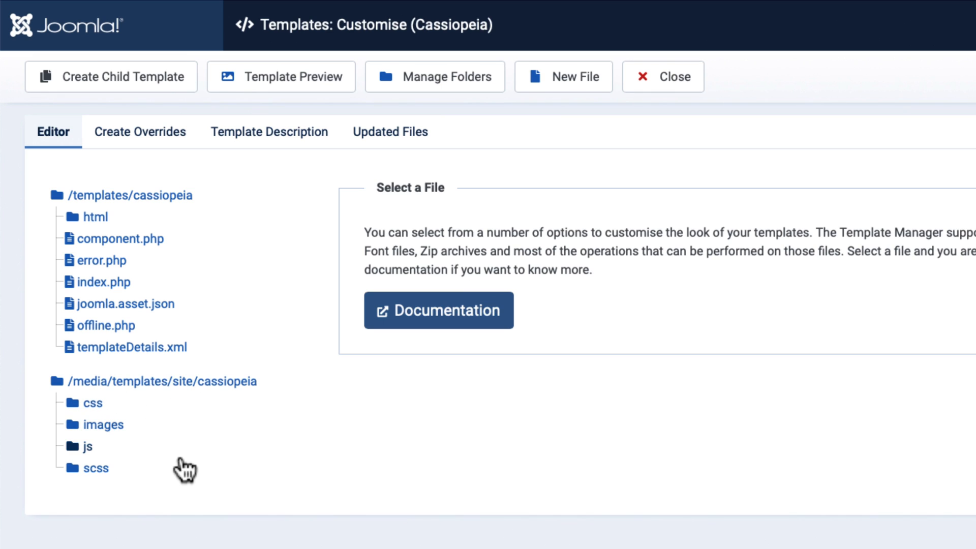
mouse_move(171, 364)
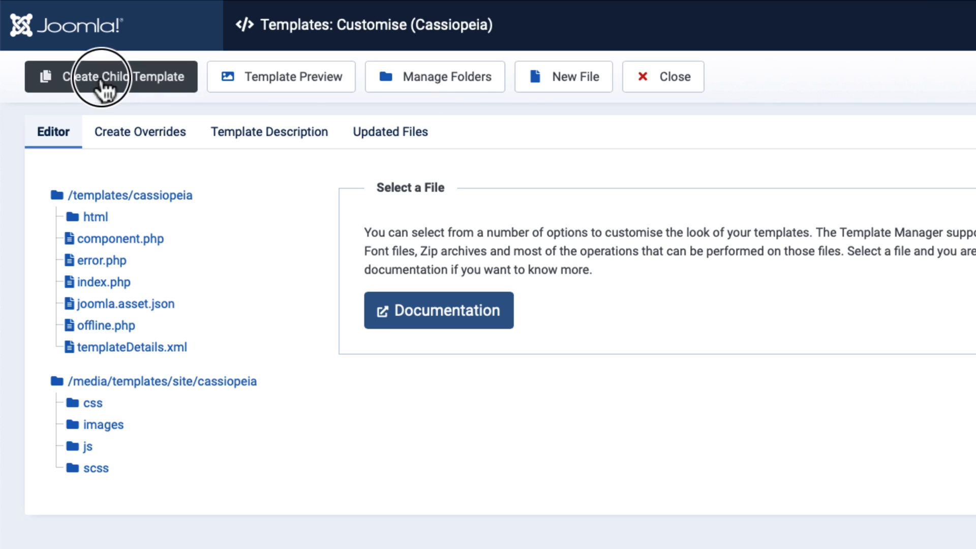
Step: Create a child template named 'child' from Cassiopeia and close back to the Templates list
left_click(111, 77)
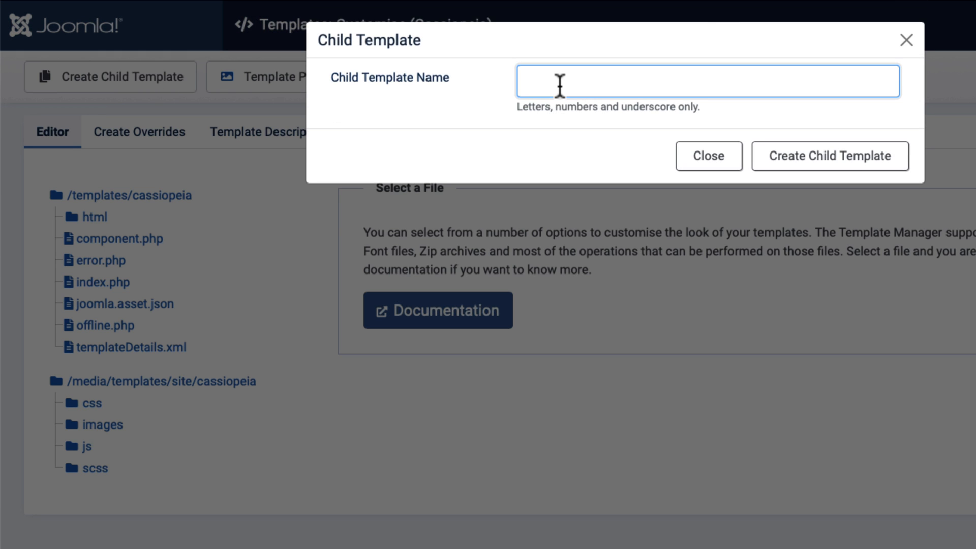
type("child")
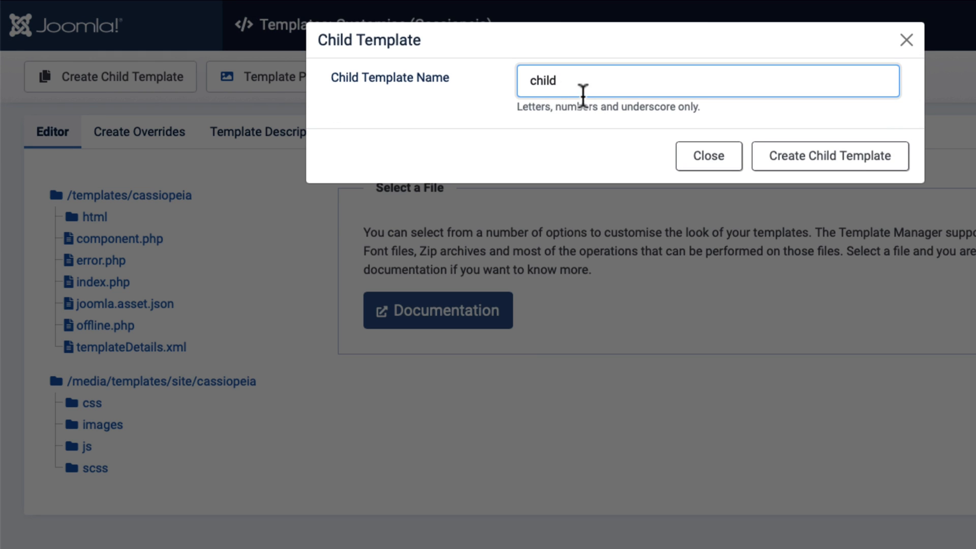
left_click(829, 156)
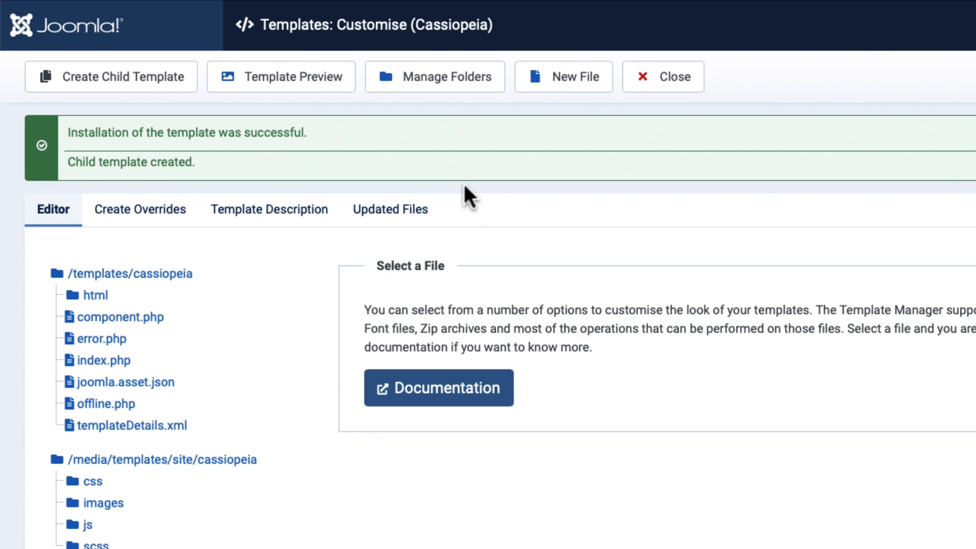
mouse_move(118, 345)
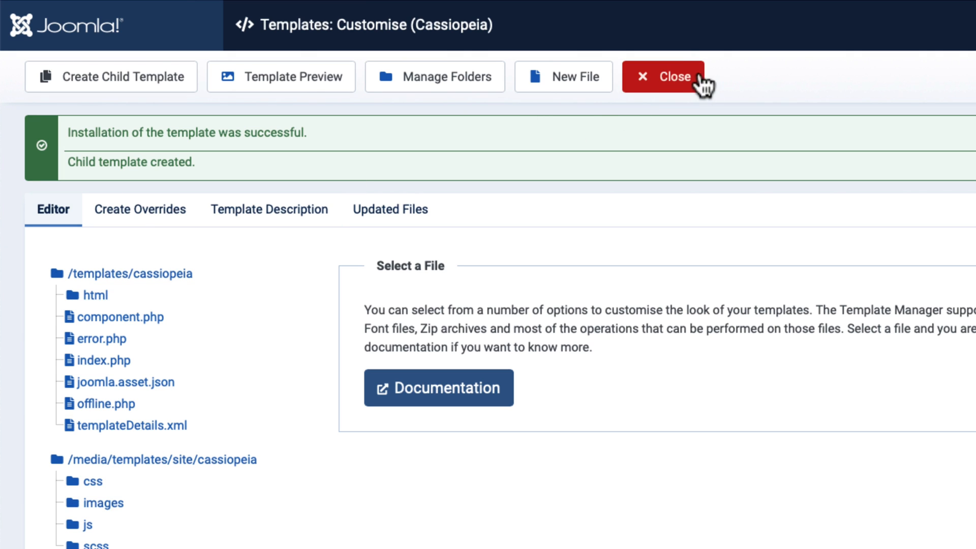
left_click(663, 76)
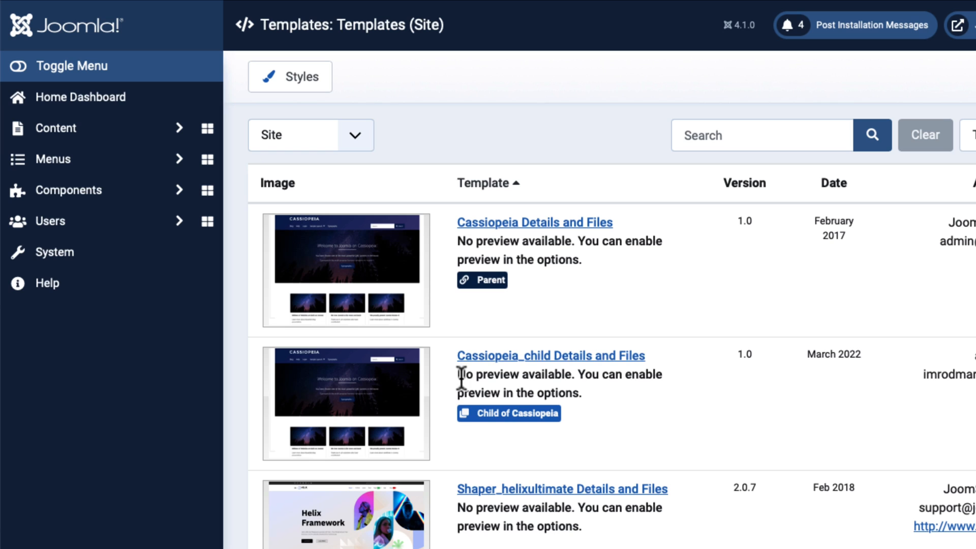
mouse_move(552, 442)
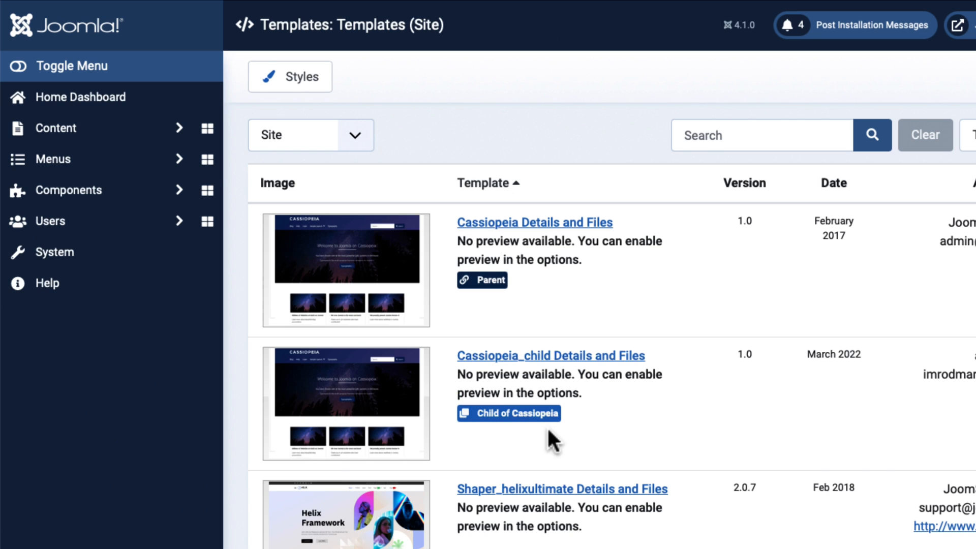
mouse_move(524, 370)
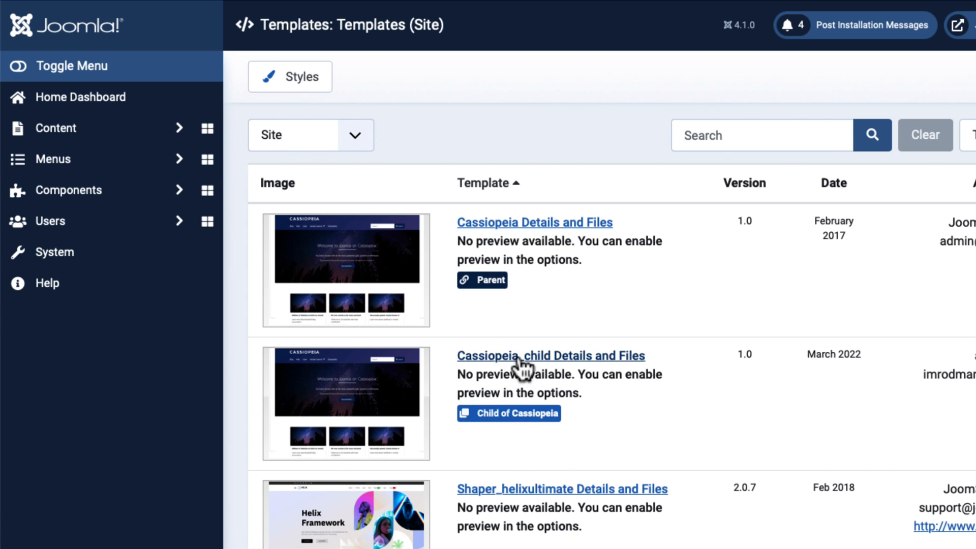
left_click(550, 356)
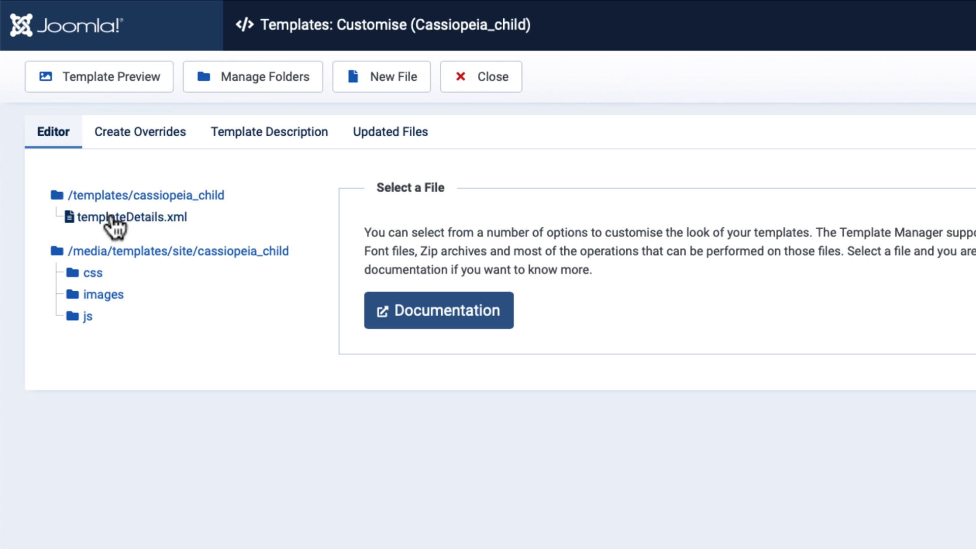
mouse_move(221, 210)
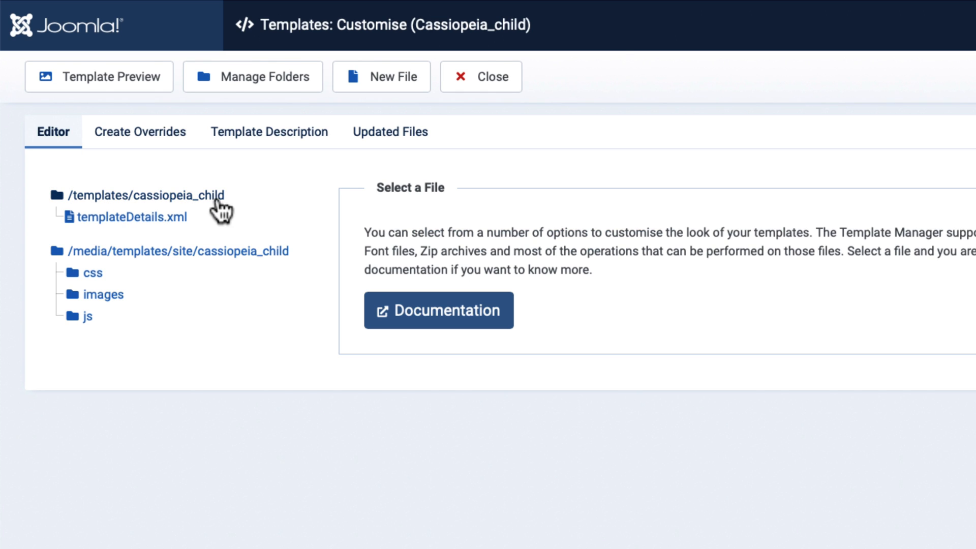
mouse_move(154, 236)
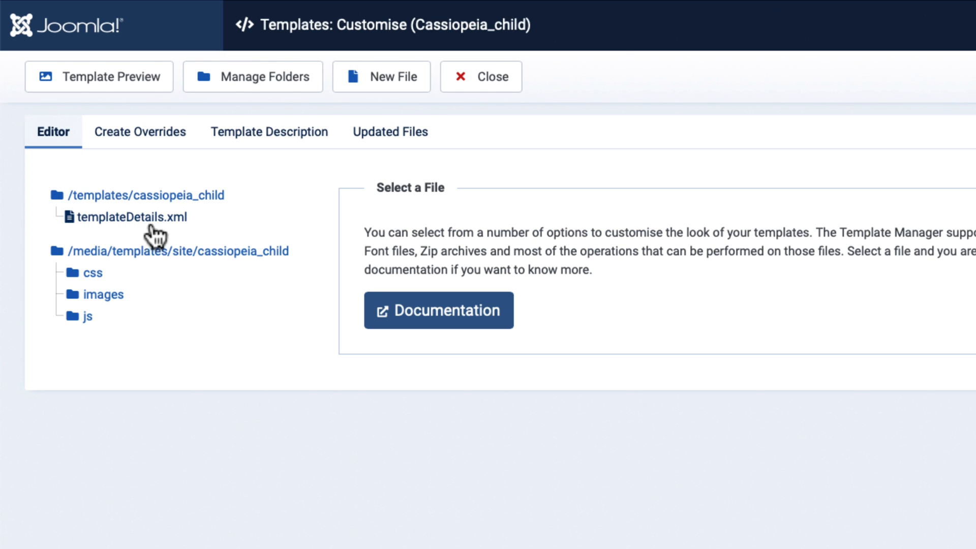
mouse_move(167, 236)
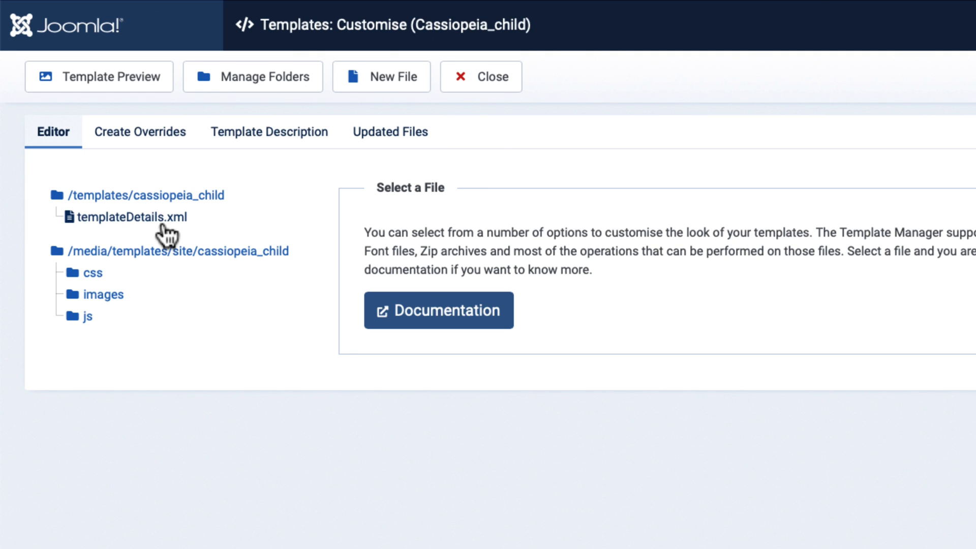
mouse_move(143, 278)
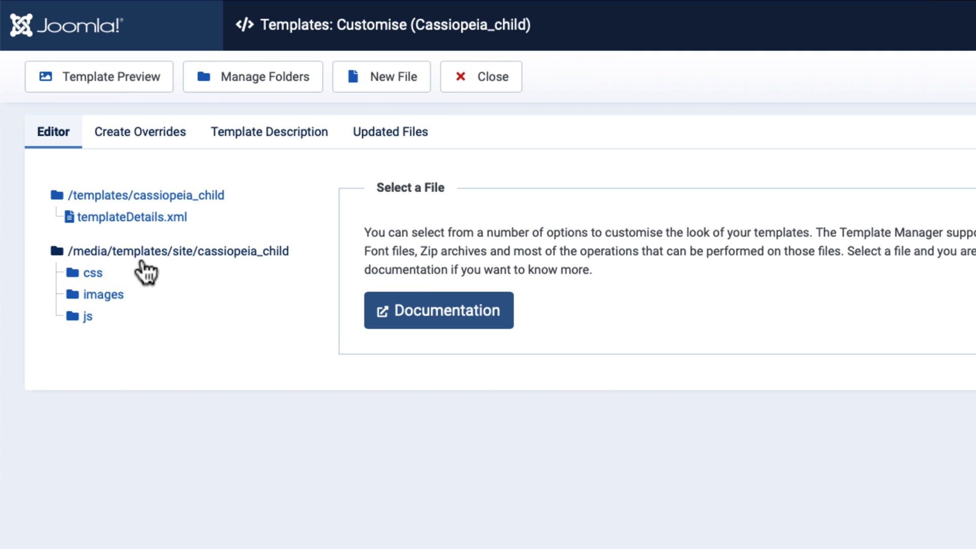
mouse_move(260, 268)
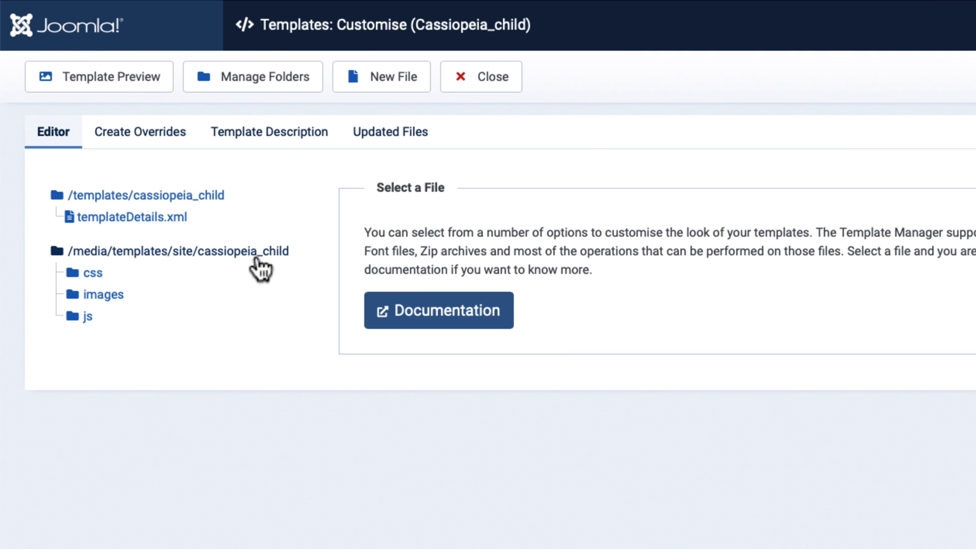
mouse_move(75, 300)
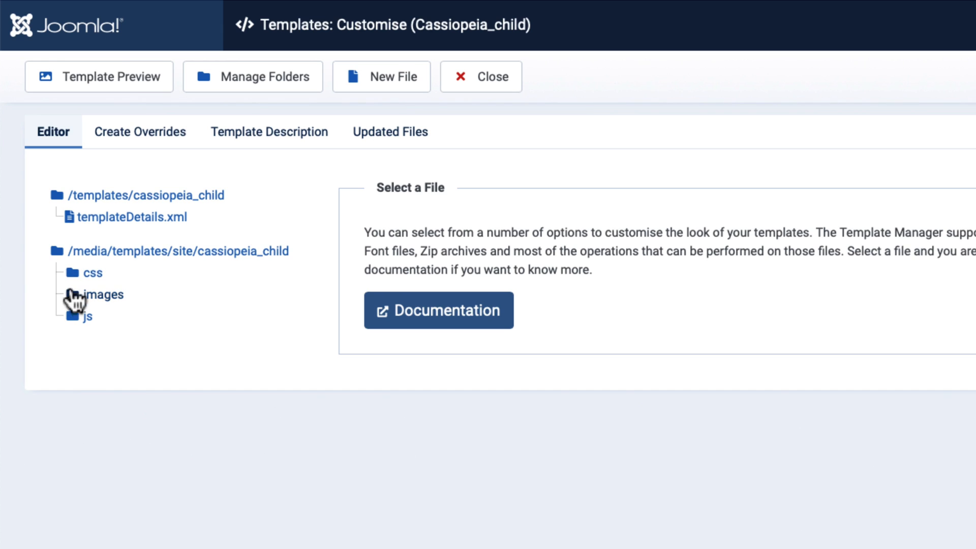
mouse_move(75, 324)
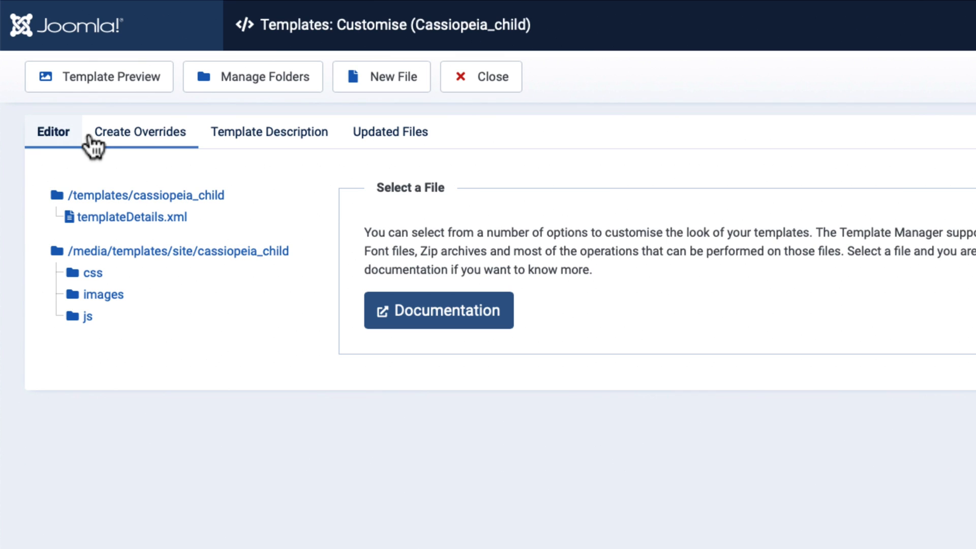
Step: Add an html/mod_articles_news override under Create Overrides, then close back to Templates
left_click(140, 132)
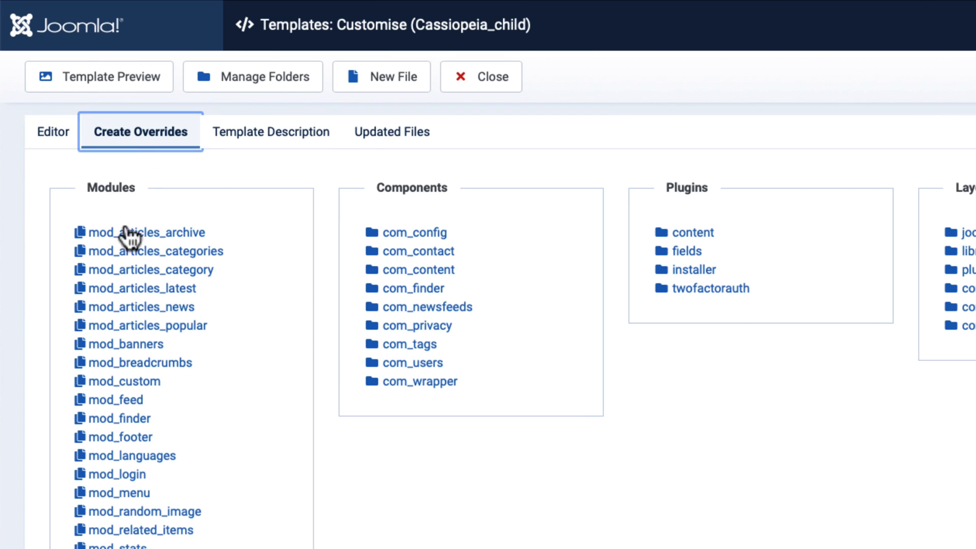
left_click(142, 306)
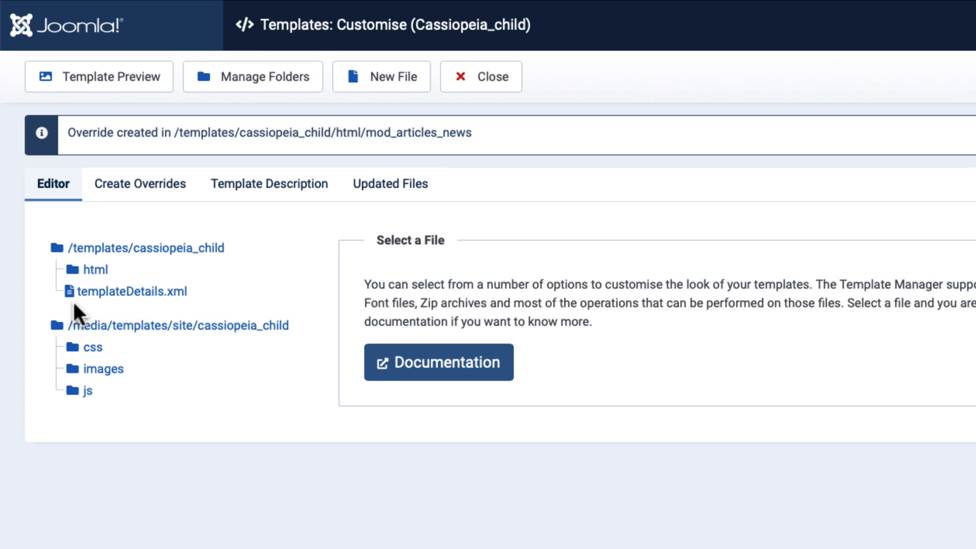
mouse_move(146, 293)
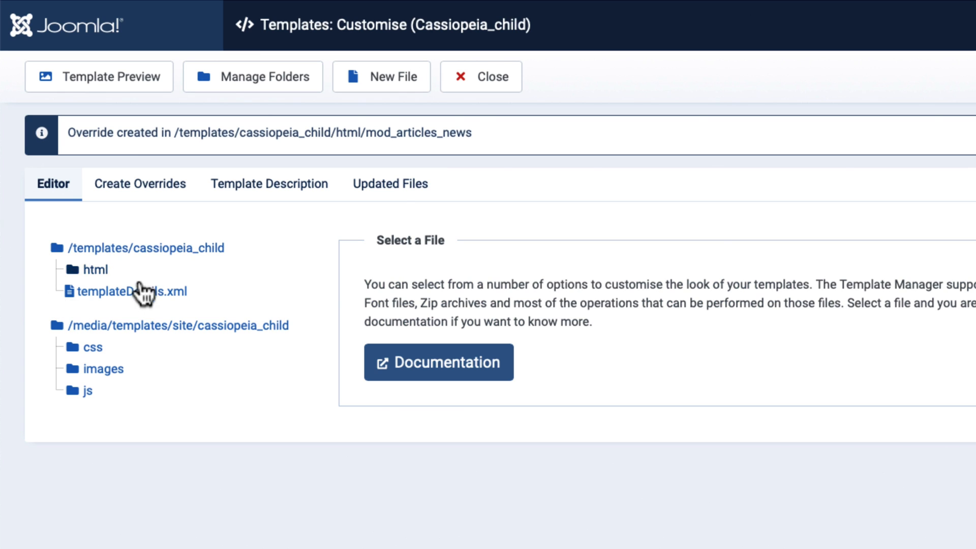
left_click(94, 269)
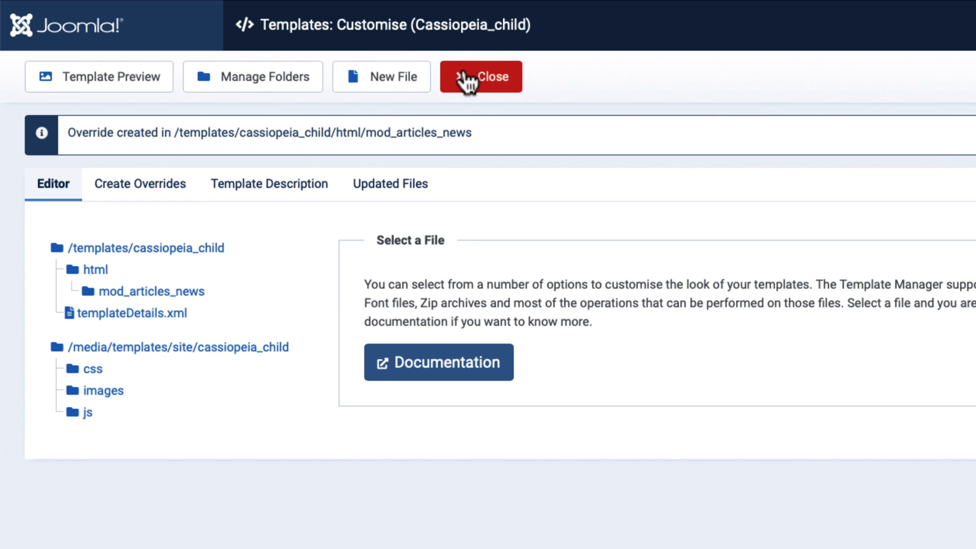
left_click(479, 77)
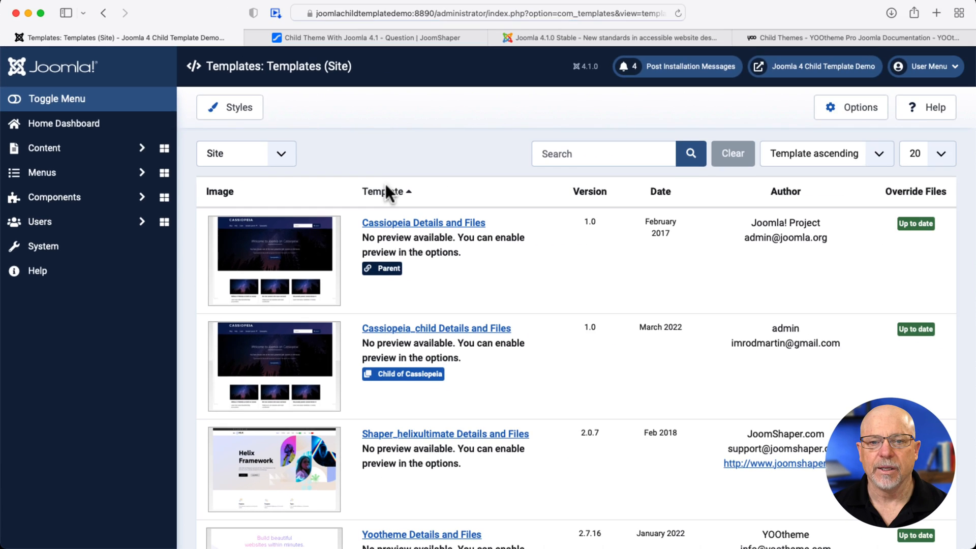
Step: View Shaper_helixultimate's Details and Files, then move to the JoomShaper forum thread
scroll("down", 3)
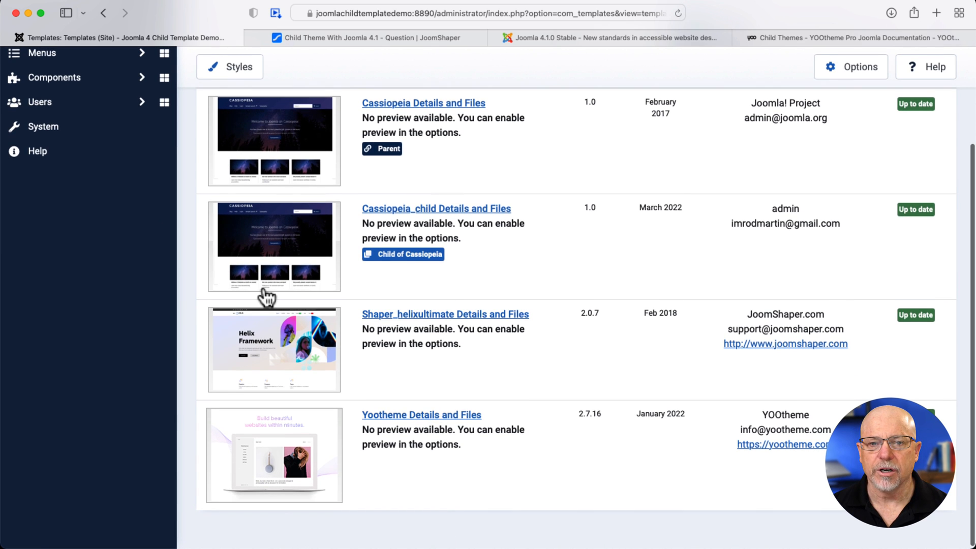
left_click(446, 314)
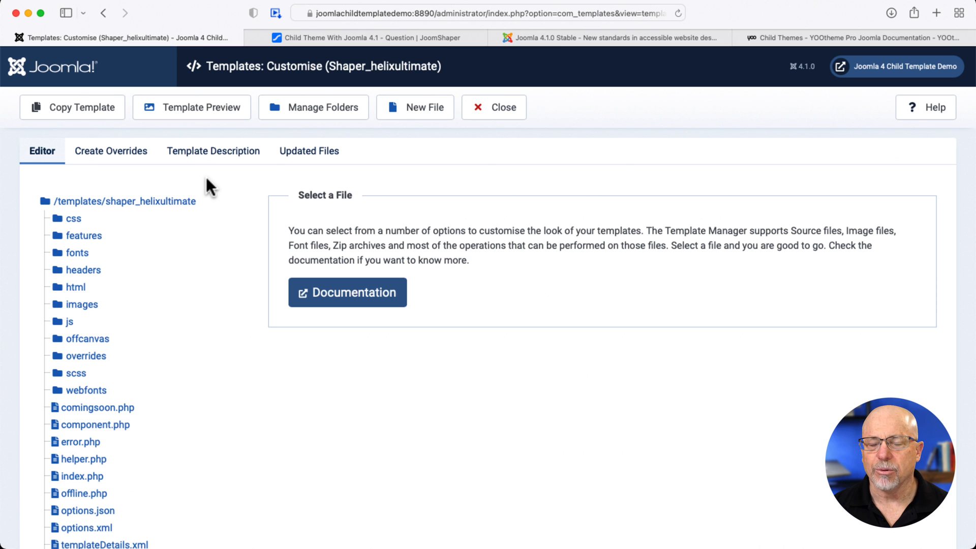
left_click(366, 37)
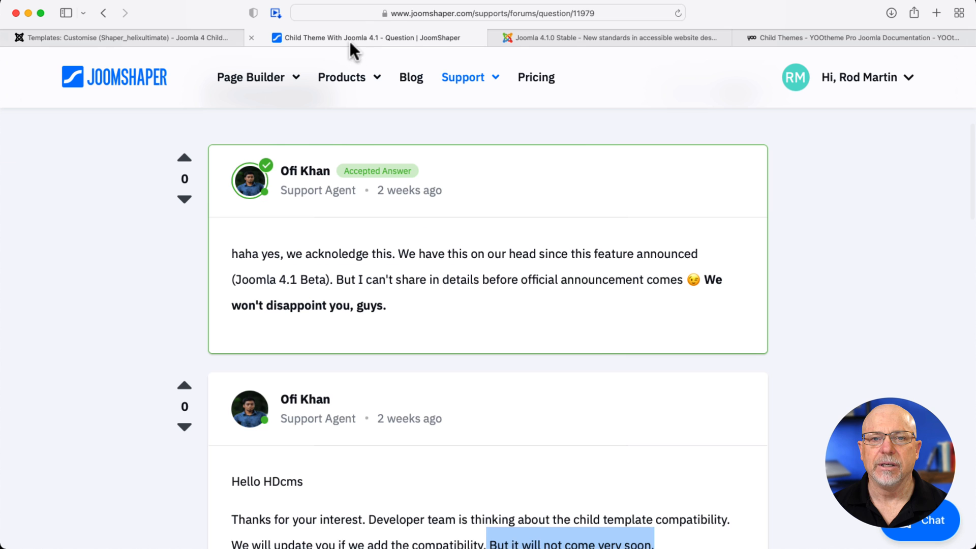
mouse_move(122, 226)
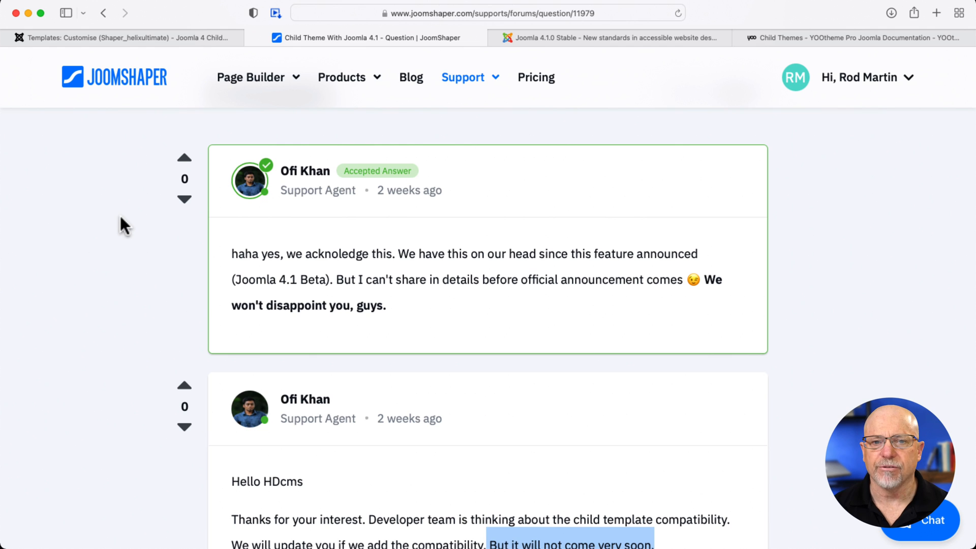
mouse_move(155, 297)
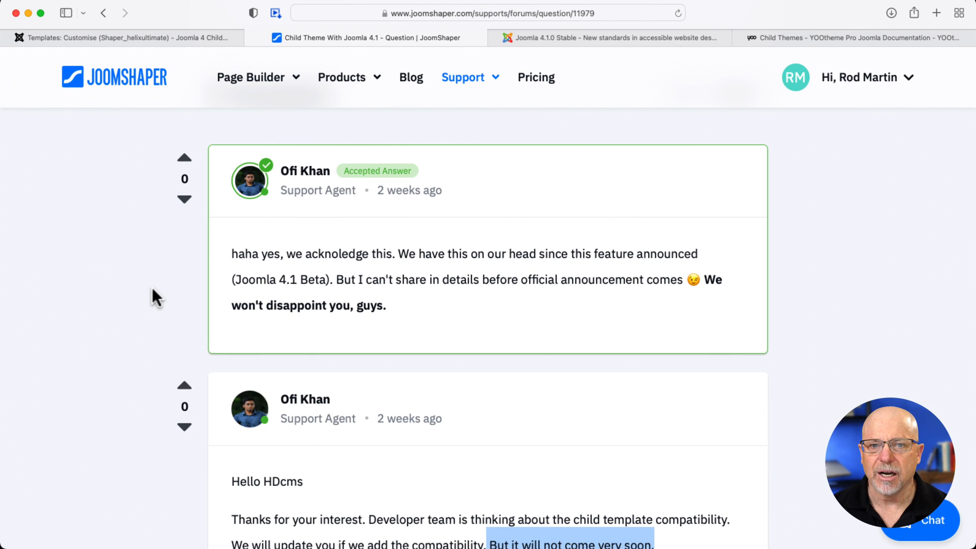
mouse_move(172, 343)
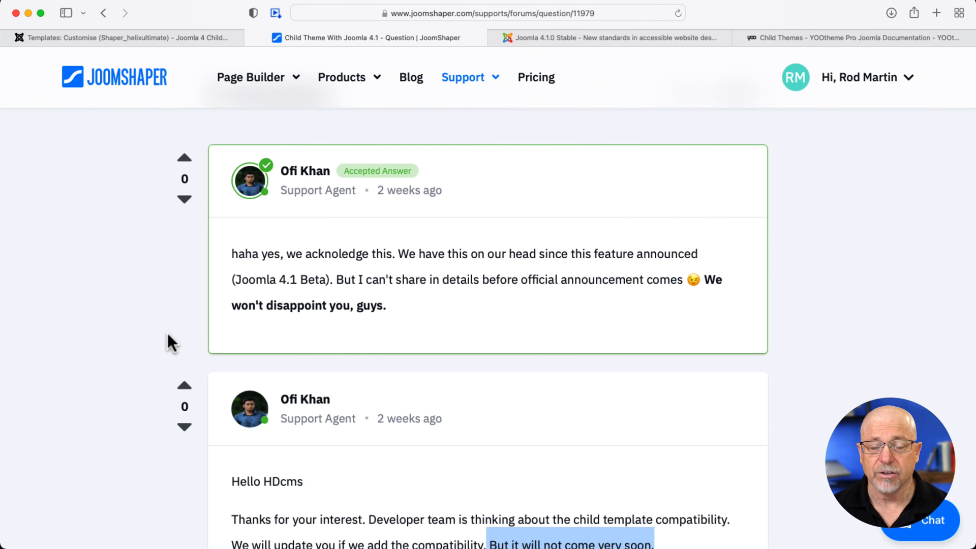
Step: Read through the forum answers, then move to the YOOtheme Child Themes documentation
scroll("down", 3)
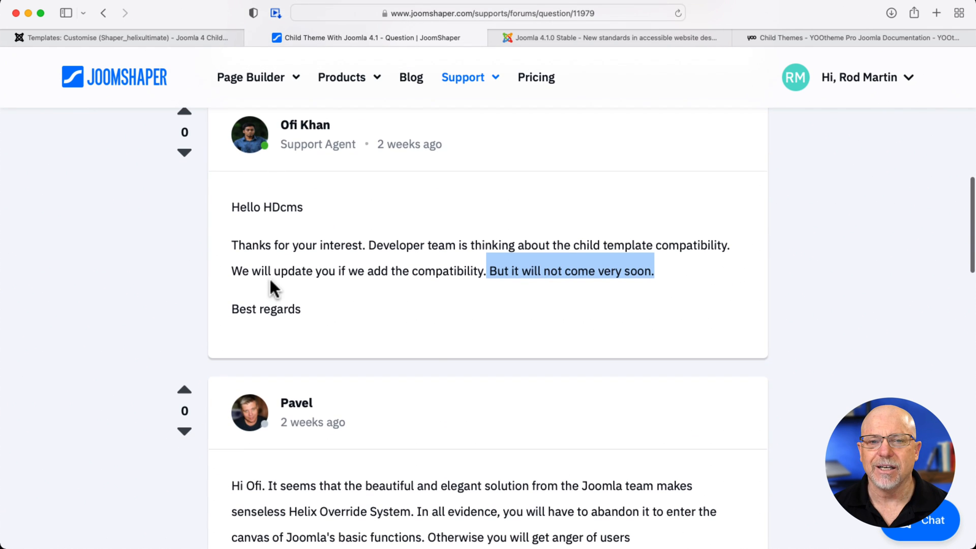
mouse_move(607, 271)
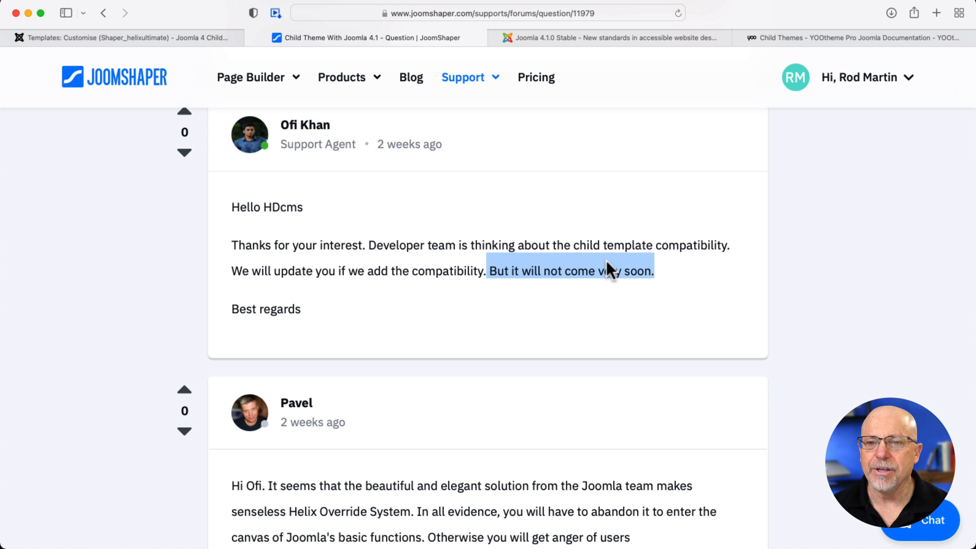
mouse_move(627, 296)
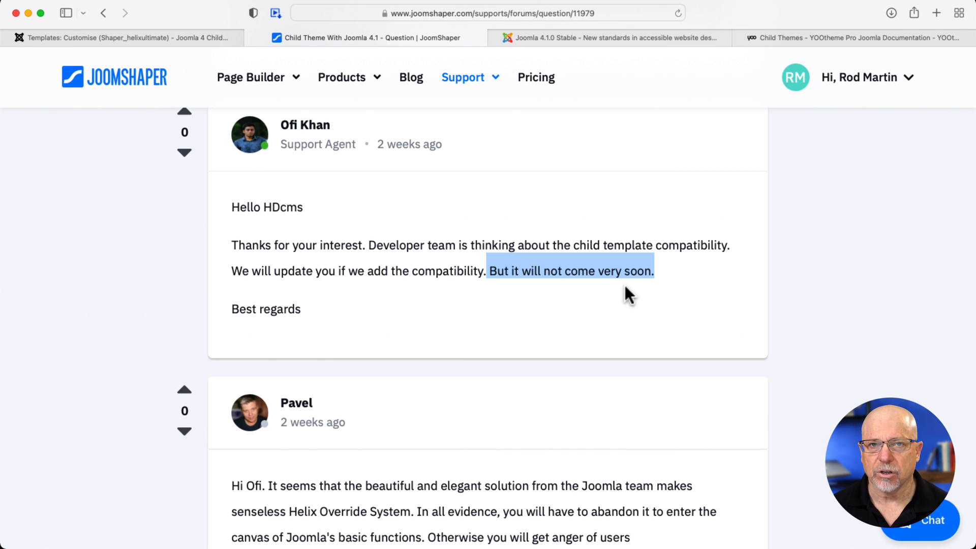
mouse_move(536, 78)
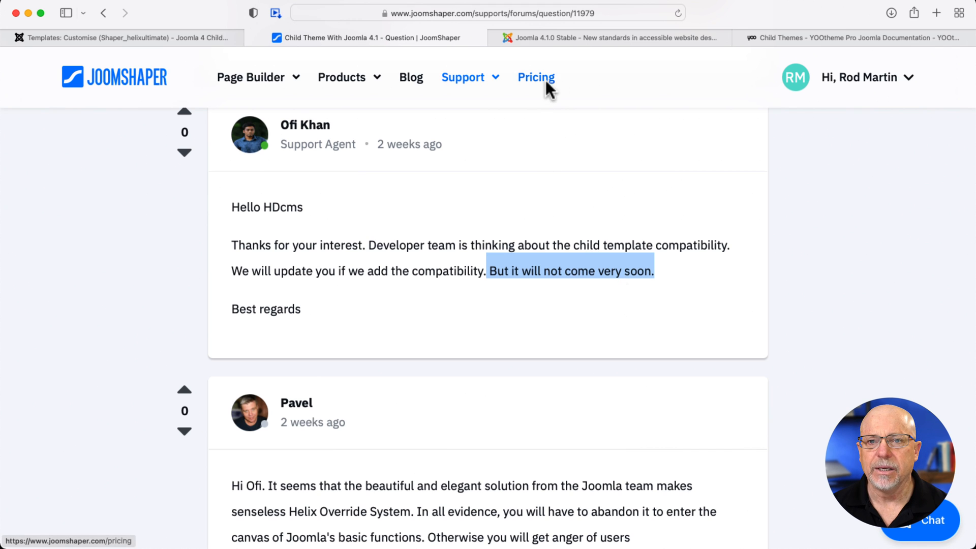
left_click(847, 37)
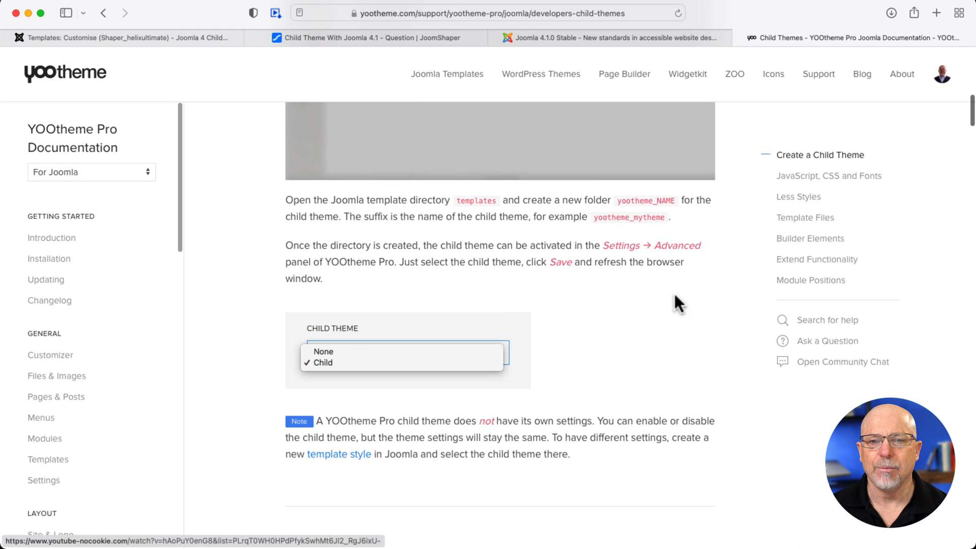
mouse_move(408, 415)
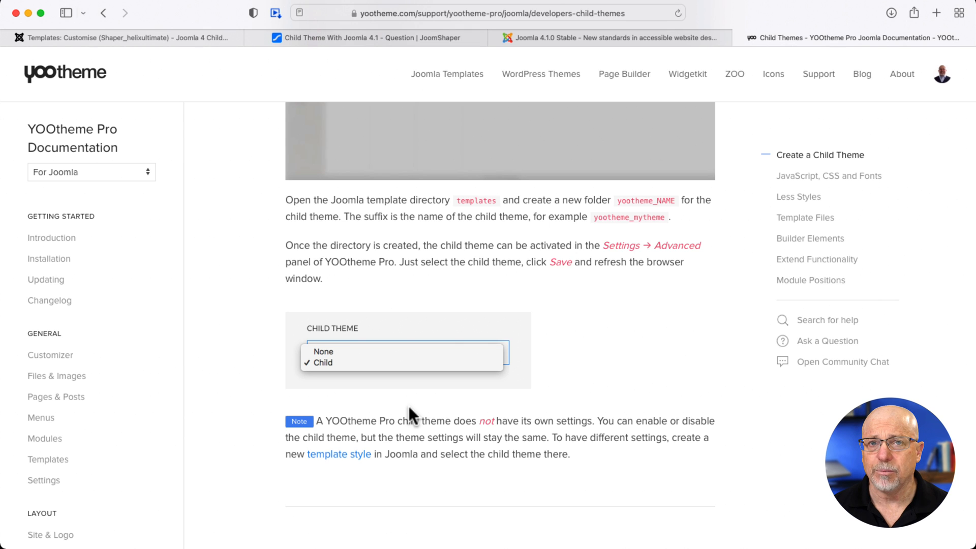
mouse_move(528, 381)
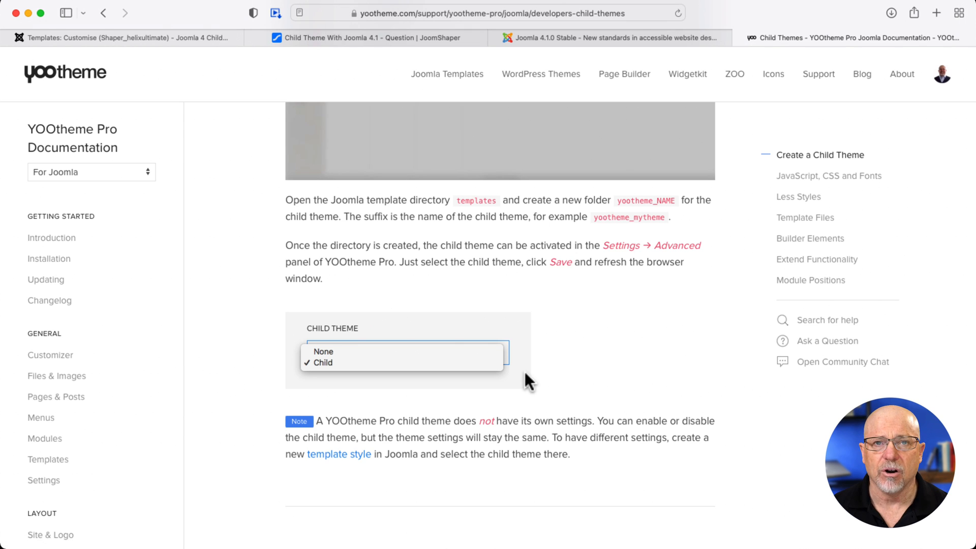